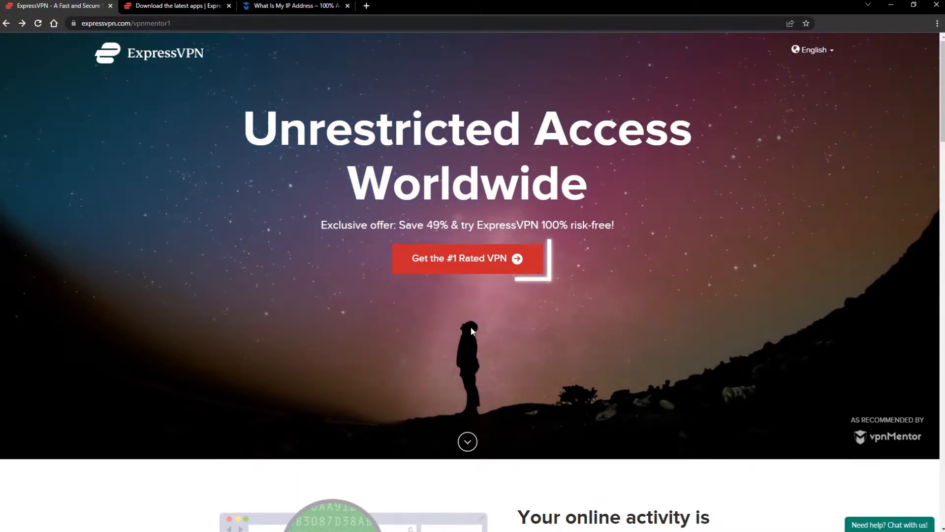
- Claim the 'Get the #1 Rated VPN' offer and review the subscription plans on the order page
{"action": "left_click", "coordinate": [467, 258]}
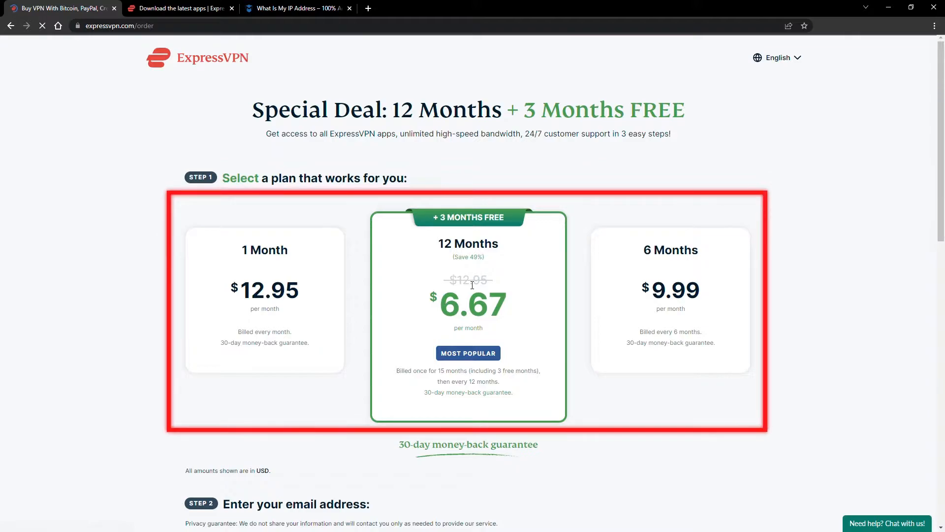
{"action": "scroll", "scroll_direction": "down", "scroll_amount": 3}
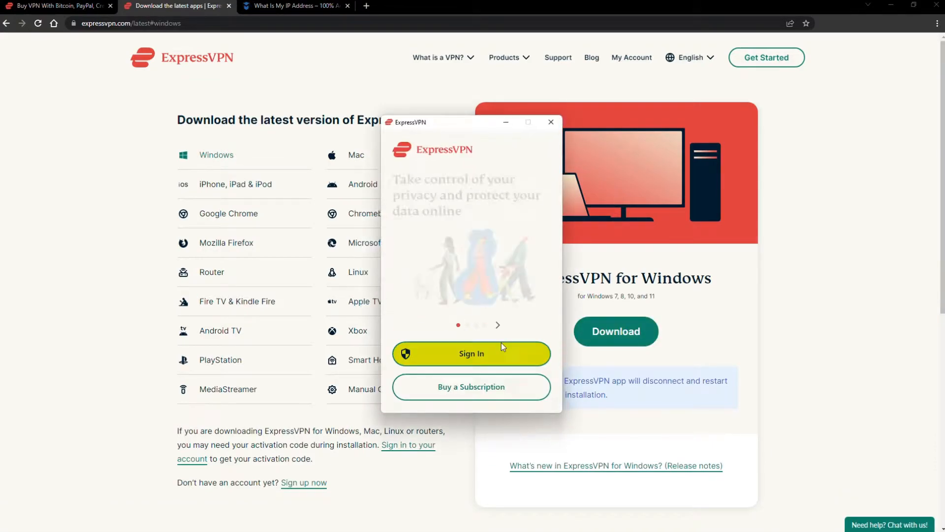
- Sign in to the ExpressVPN account to reach the main connection screen with the power button
{"action": "left_click", "coordinate": [470, 354]}
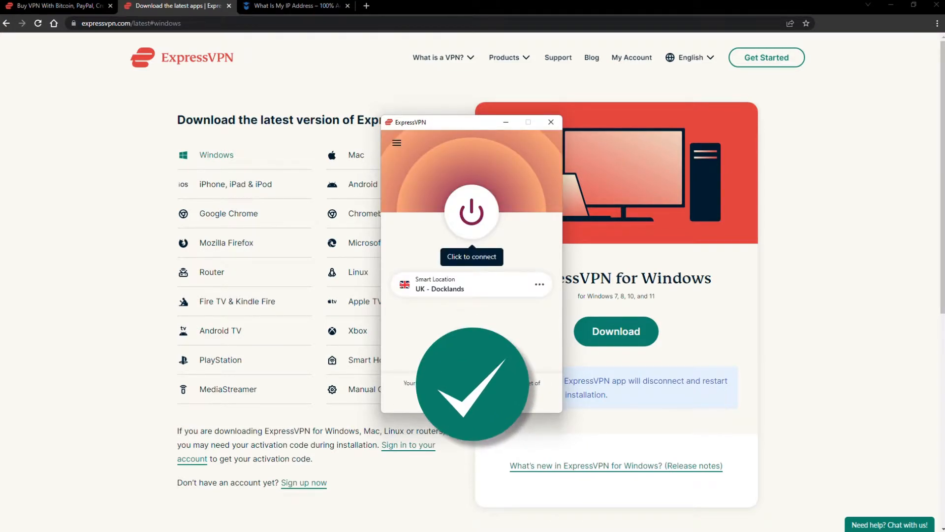
{"action": "left_click", "coordinate": [294, 6]}
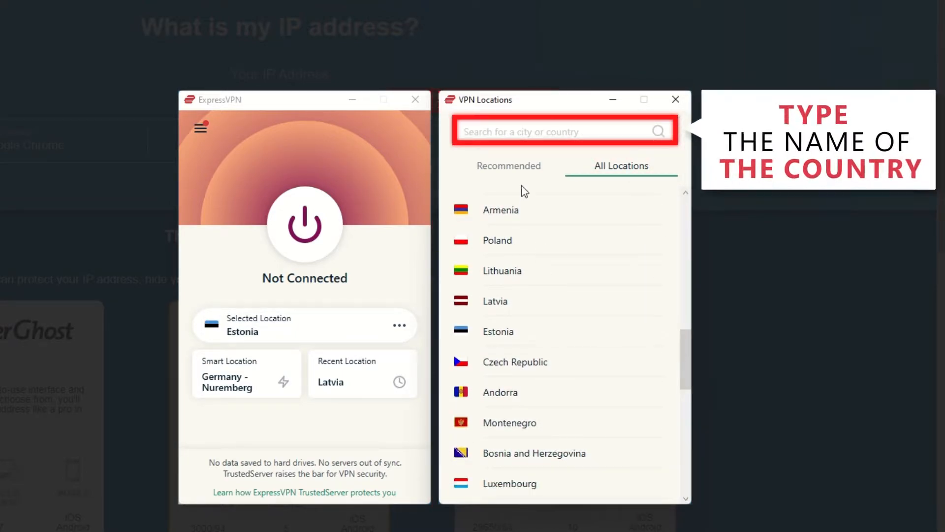
- Search the locations for 'Czech' and connect to the Czech Republic server
{"action": "type", "text": "Czech"}
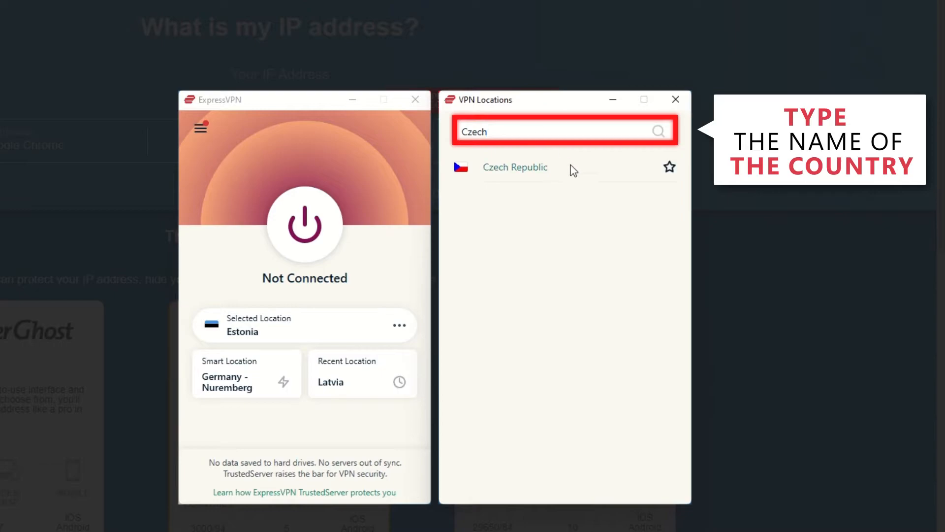
{"action": "left_click", "coordinate": [515, 167]}
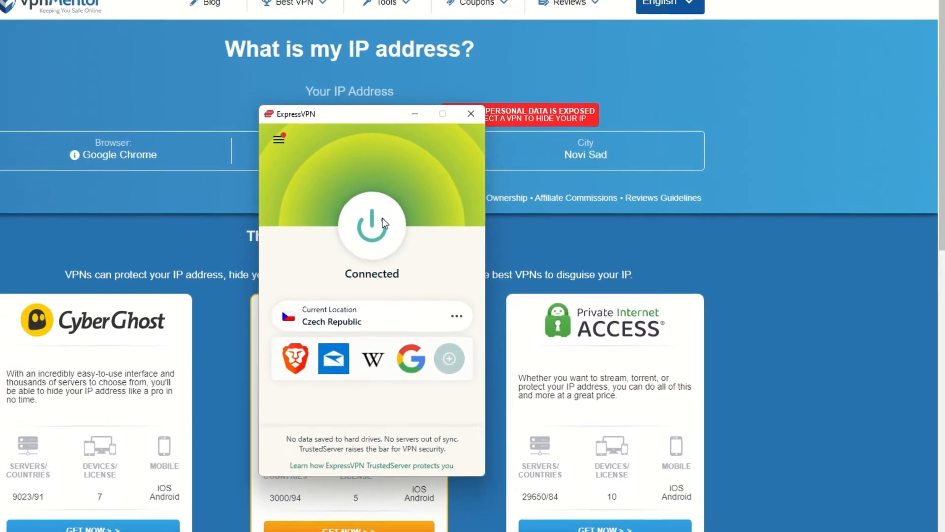
- Reload the vpnMentor IP checker in Chrome so it shows a Prague, Czechia address
{"action": "left_click", "coordinate": [471, 113]}
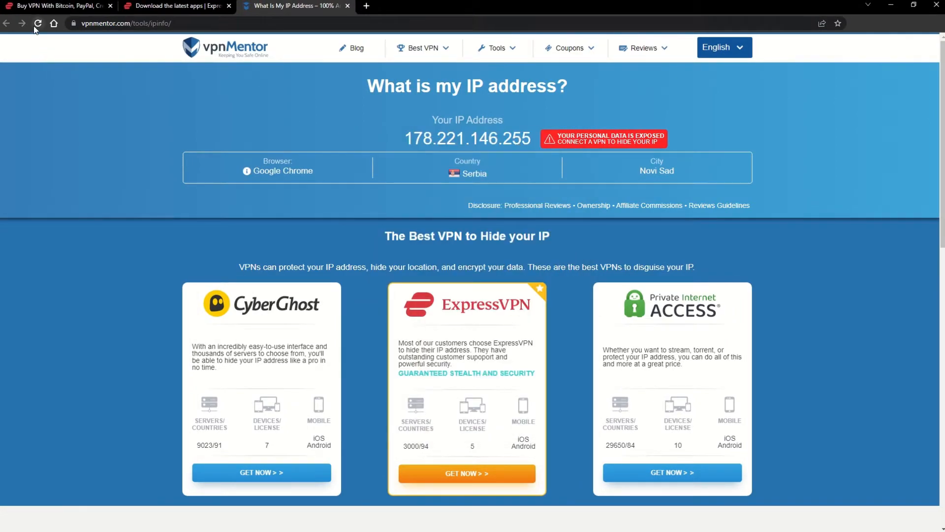
{"action": "left_click", "coordinate": [39, 24]}
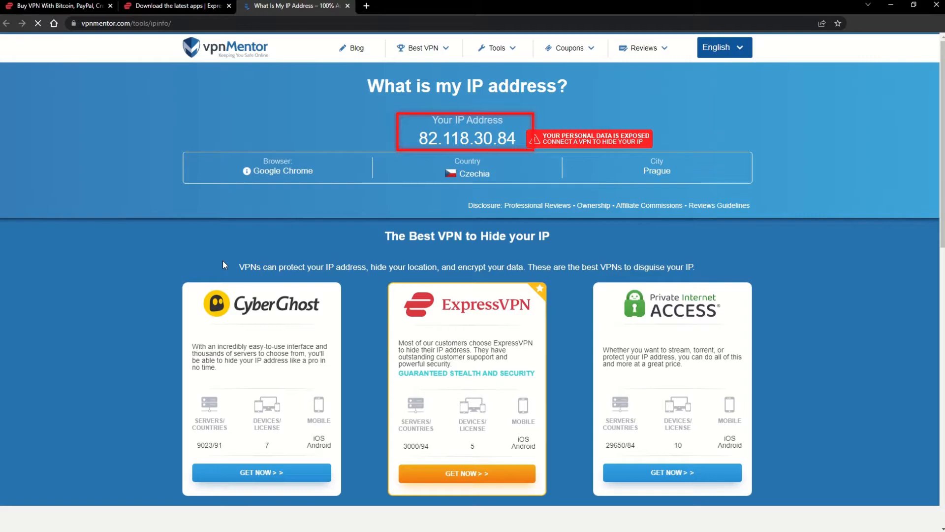
{"action": "left_click", "coordinate": [466, 138]}
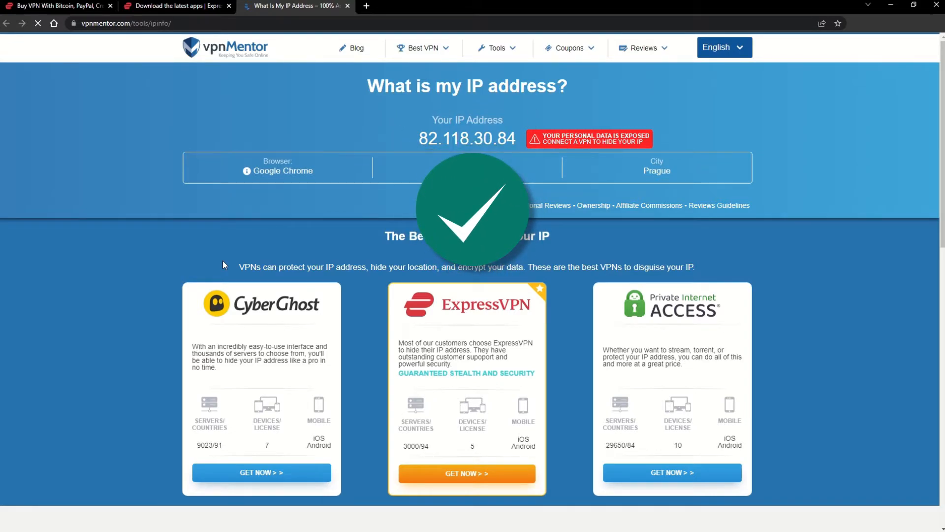